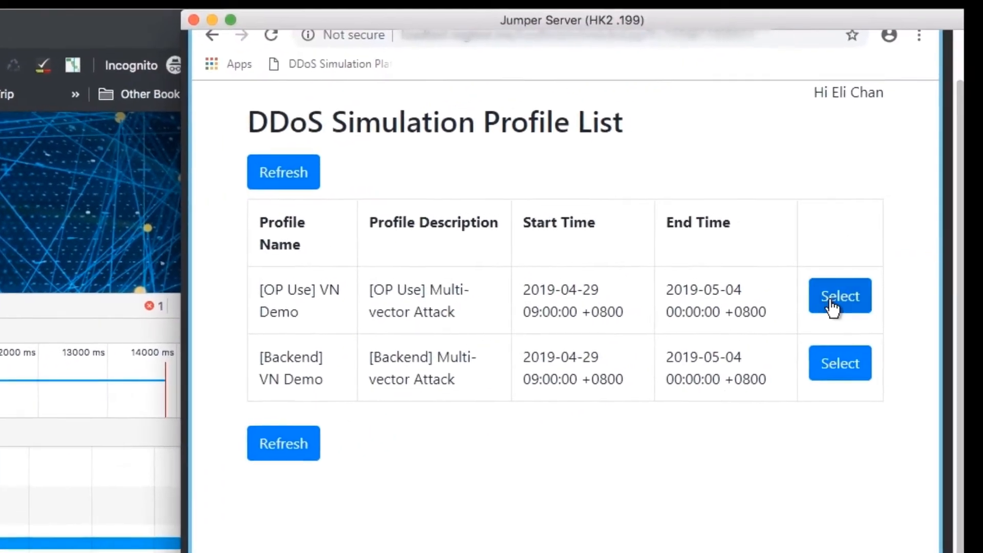
Choose the [OP Use] VN Demo profile, set attack size to 10Gbps, and launch.
{"action": "left_click", "coordinate": [840, 295]}
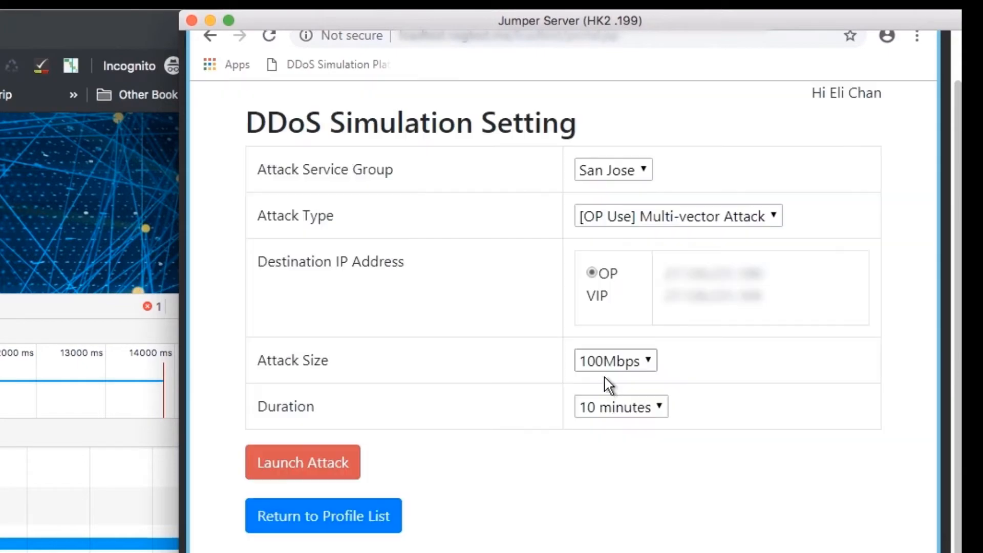
{"action": "left_click", "coordinate": [614, 360]}
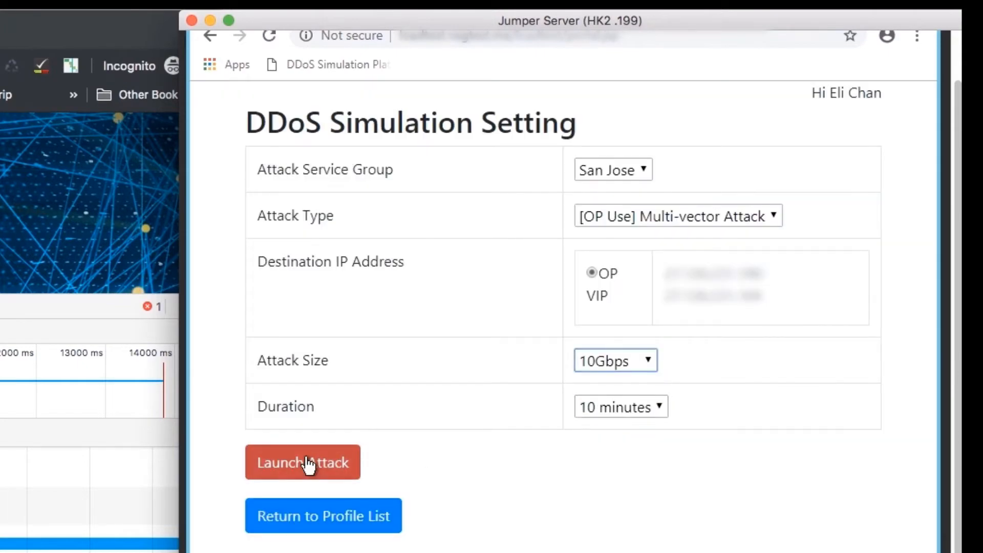
{"action": "left_click", "coordinate": [302, 462]}
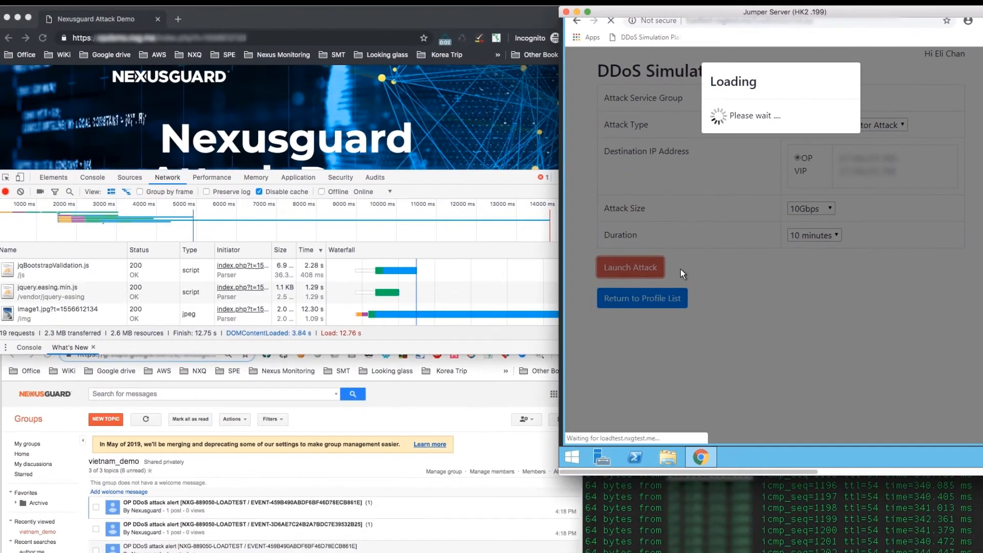
Once loading finishes, read through the ongoing DDoS alert email for NXG-889050-LOADTEST.
{"action": "left_click", "coordinate": [630, 267]}
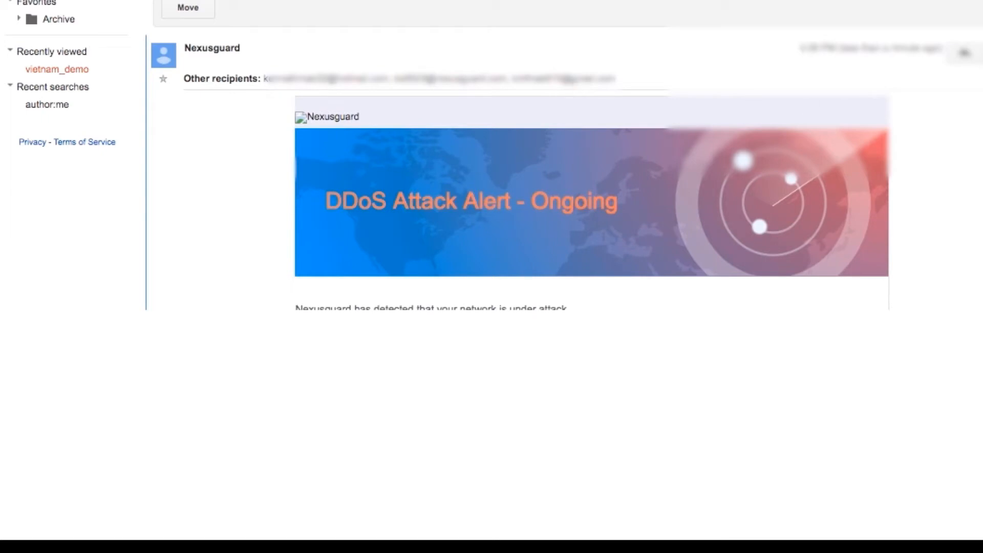
{"action": "scroll", "scroll_direction": "down", "scroll_amount": 3}
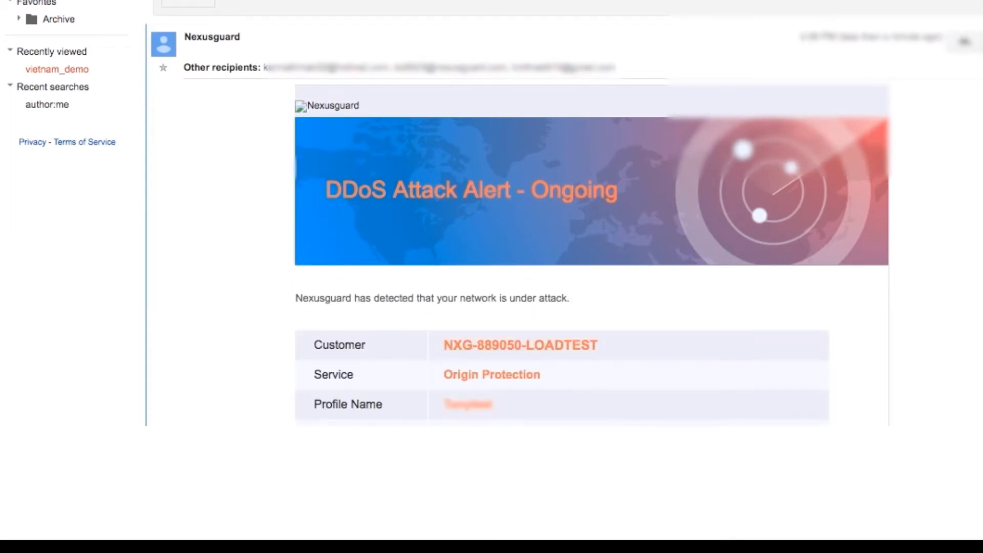
{"action": "scroll", "scroll_direction": "down", "scroll_amount": 3}
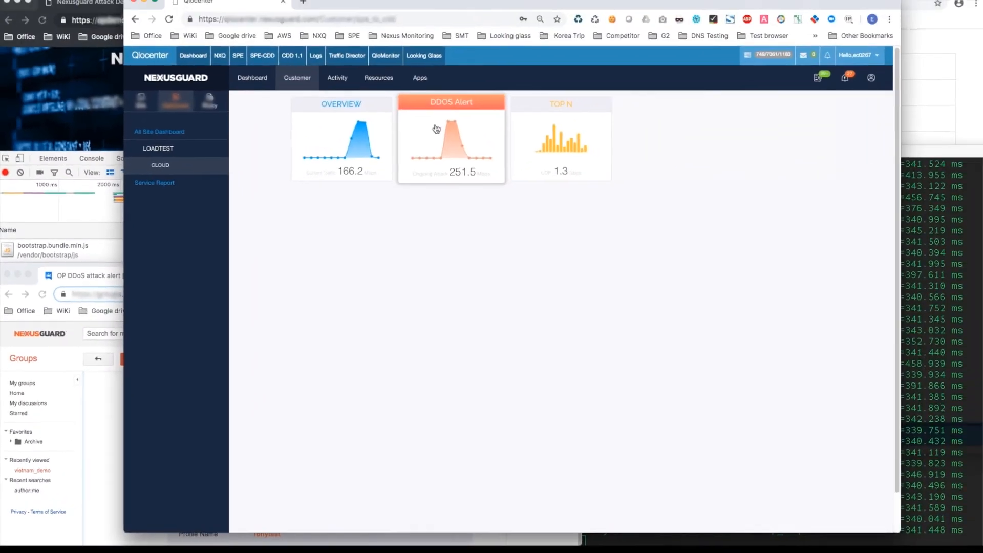
Open the DDOS Alert tile and scroll to the ongoing 251.5 Mbps event.
{"action": "left_click", "coordinate": [450, 104]}
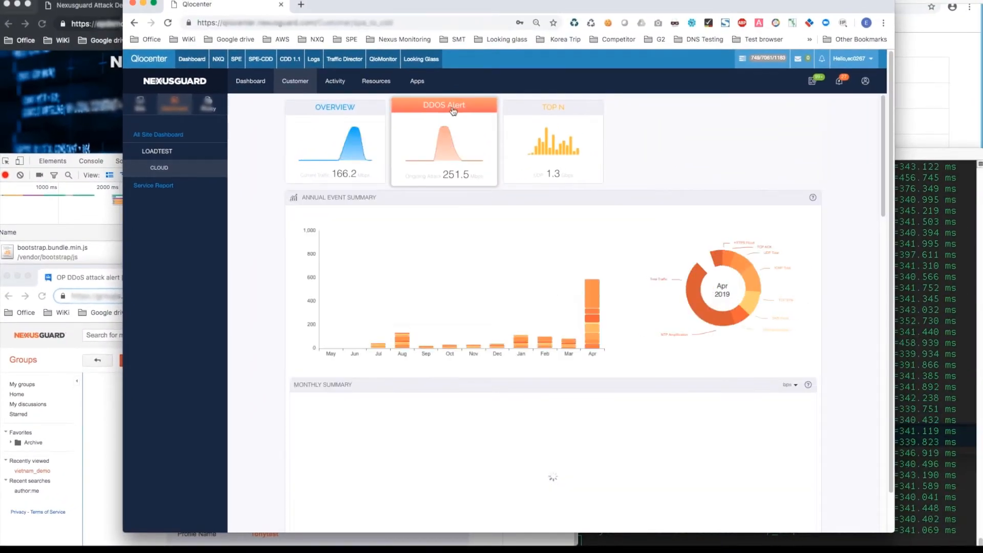
{"action": "scroll", "scroll_direction": "down", "scroll_amount": 3}
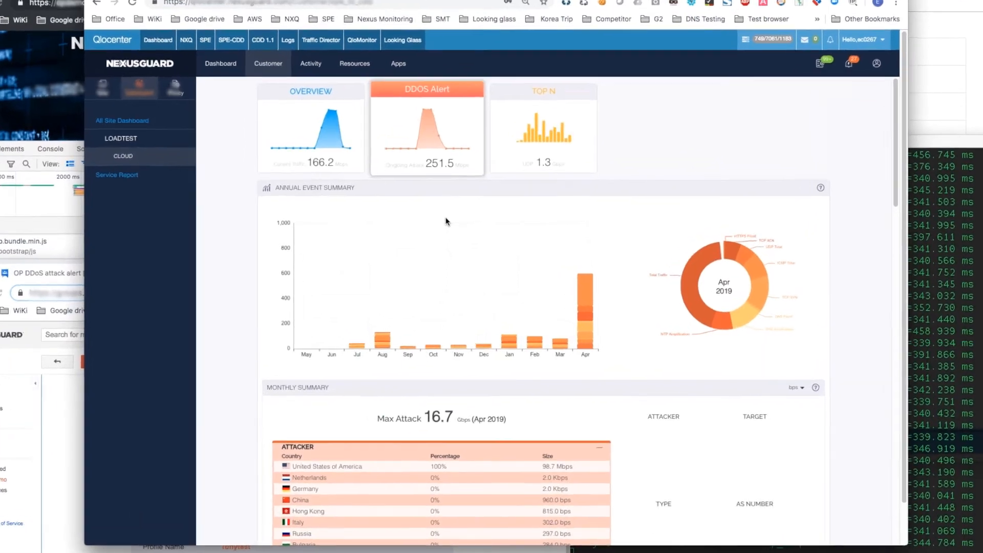
{"action": "scroll", "scroll_direction": "down", "scroll_amount": 3}
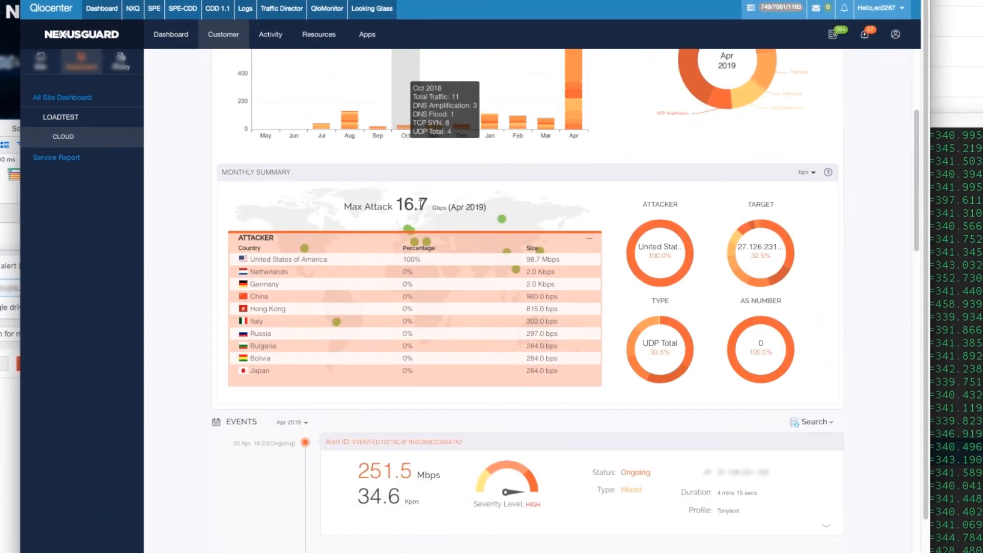
{"action": "scroll", "scroll_direction": "down", "scroll_amount": 3}
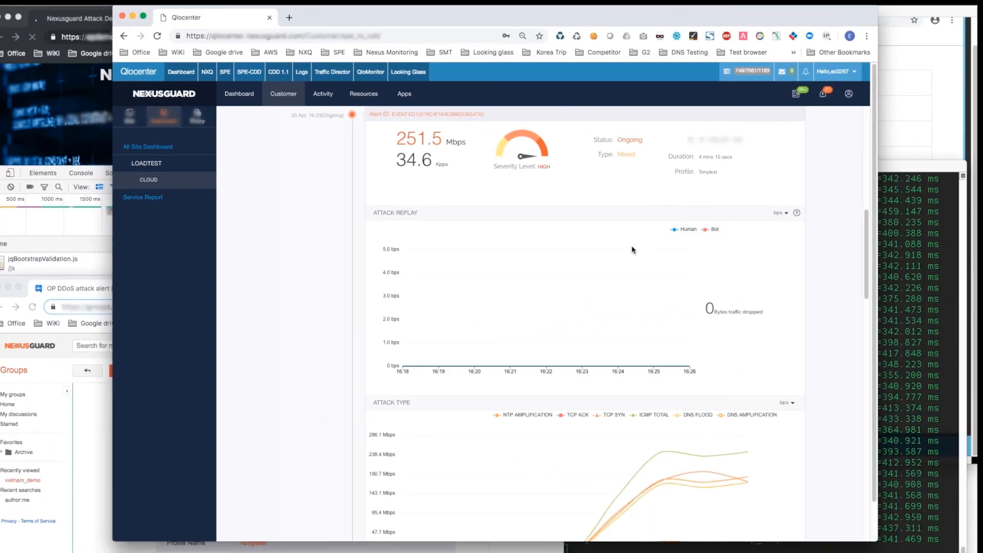
Review Attack Replay, Attack Type and Threat Map, then browse nexusguard.com/contact-us.
{"action": "scroll", "scroll_direction": "down", "scroll_amount": 3}
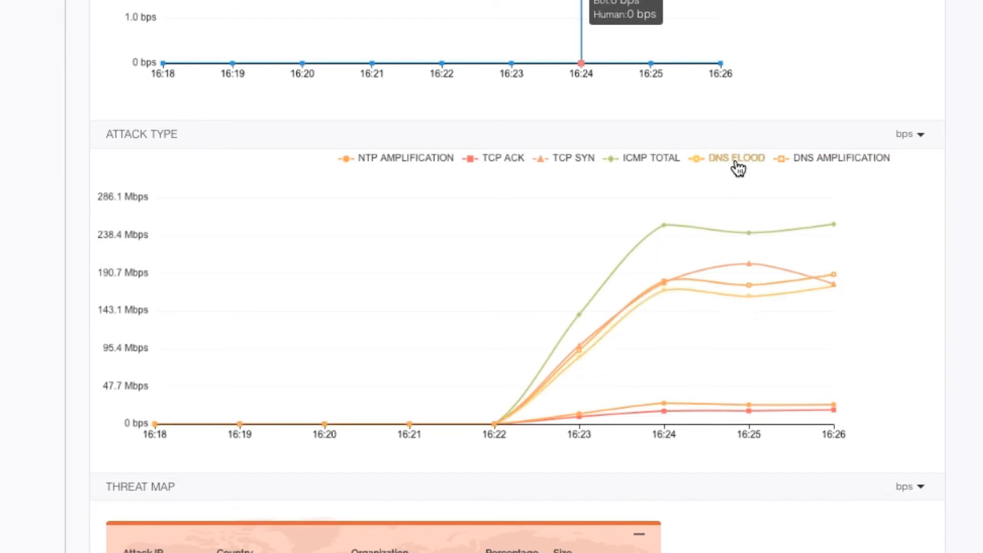
{"action": "scroll", "scroll_direction": "down", "scroll_amount": 3}
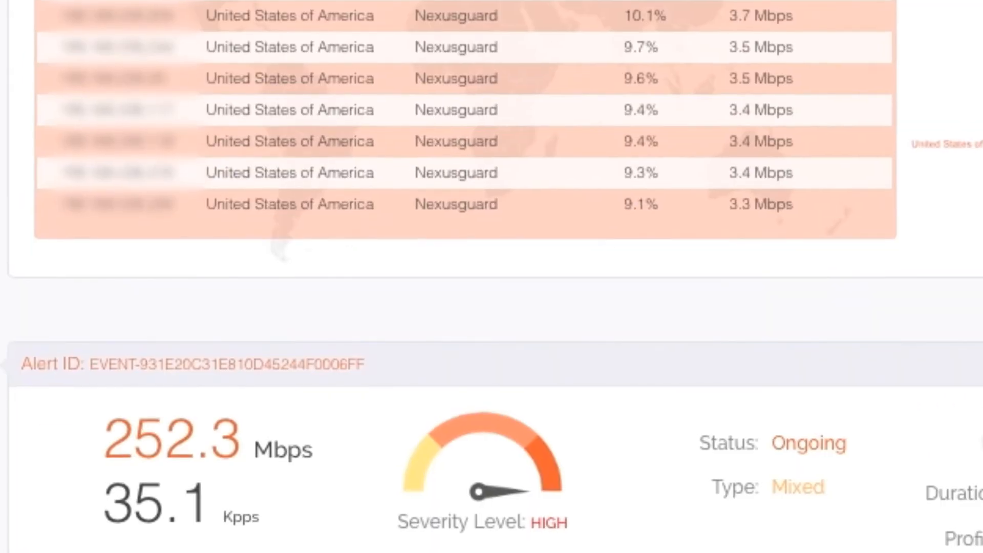
{"action": "type", "text": "https://www.nexusguard.com/contact-us"}
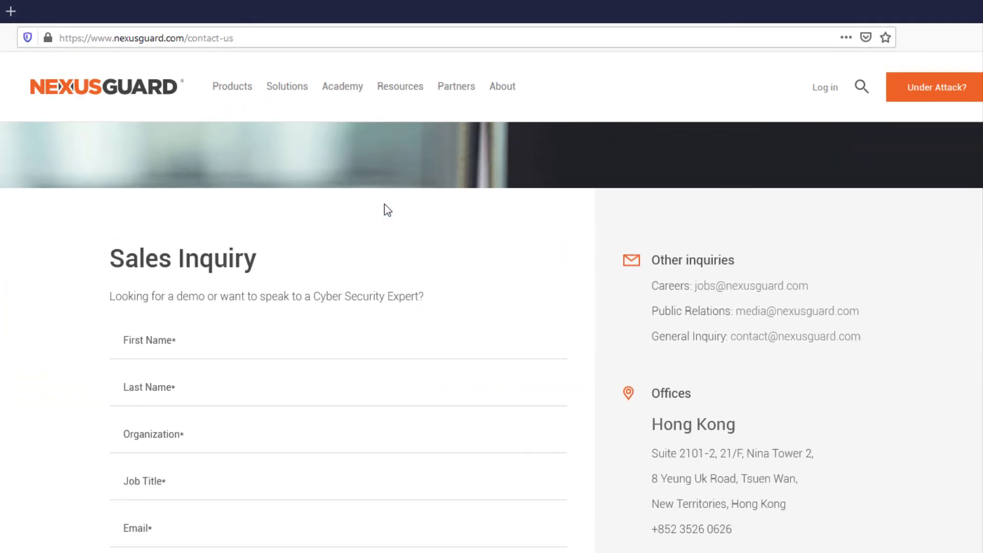
{"action": "scroll", "scroll_direction": "down", "scroll_amount": 3}
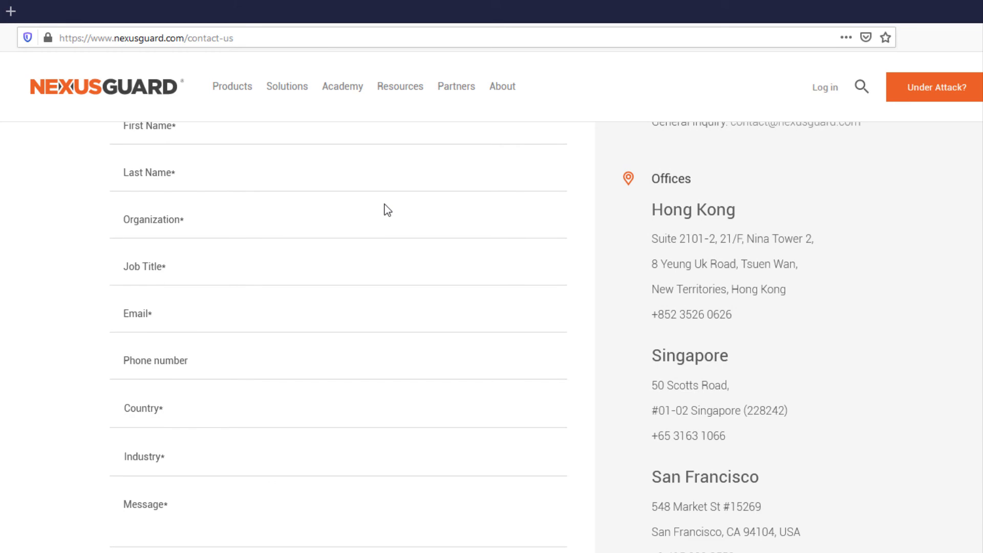
Load nexusguard.com/under-attack and scroll its Emergency DDoS Protection Request page.
{"action": "type", "text": "https://www.nexusguard.com/under-attack"}
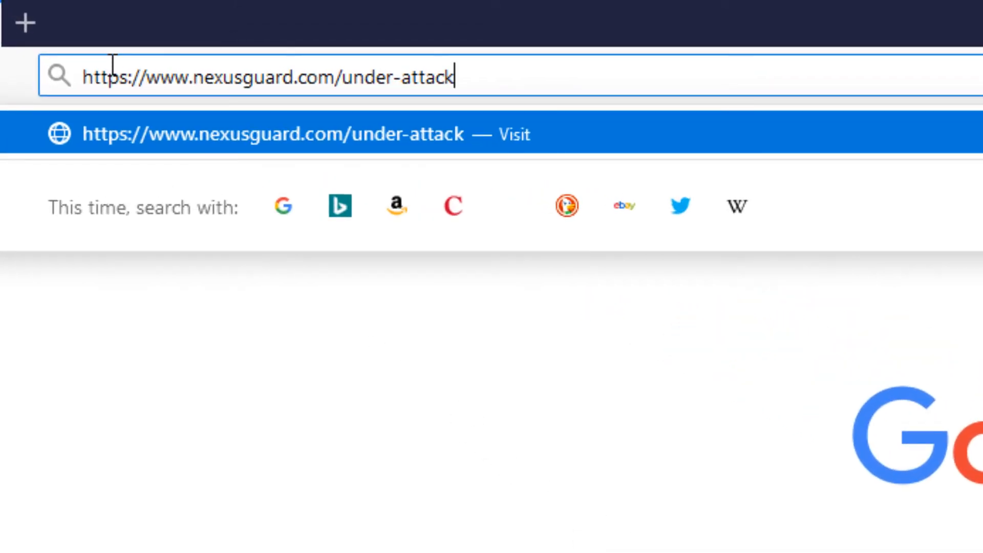
{"action": "key", "text": "Return"}
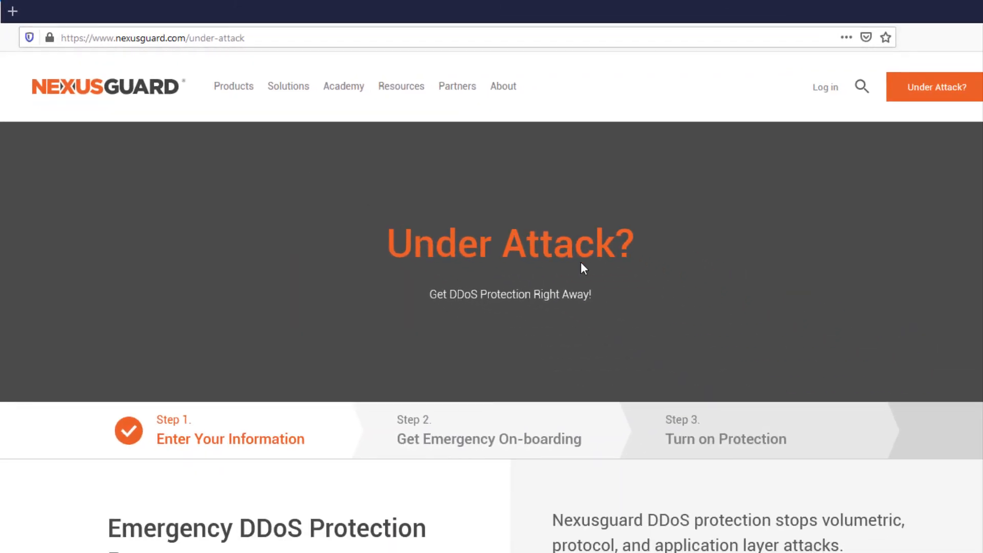
{"action": "scroll", "scroll_direction": "down", "scroll_amount": 3}
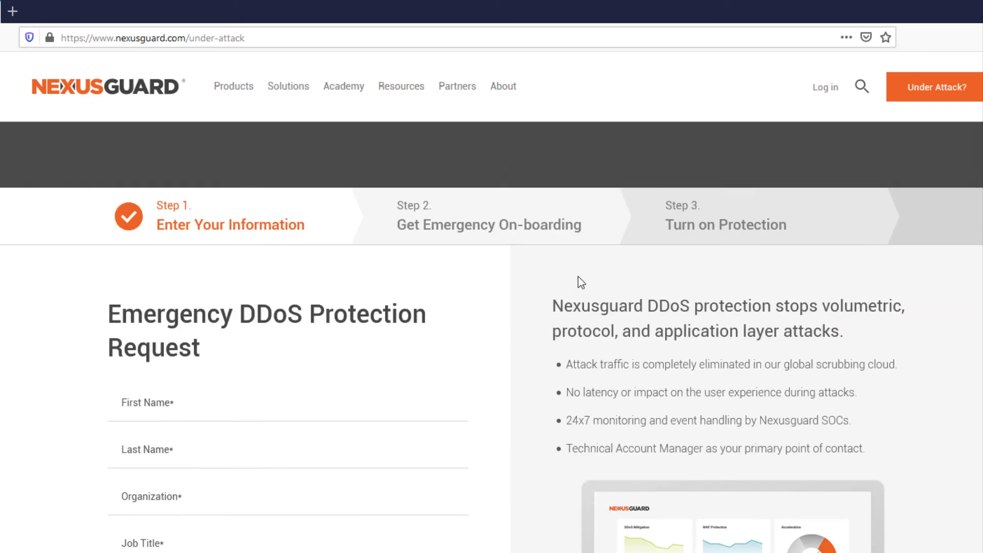
{"action": "scroll", "scroll_direction": "up", "scroll_amount": 3}
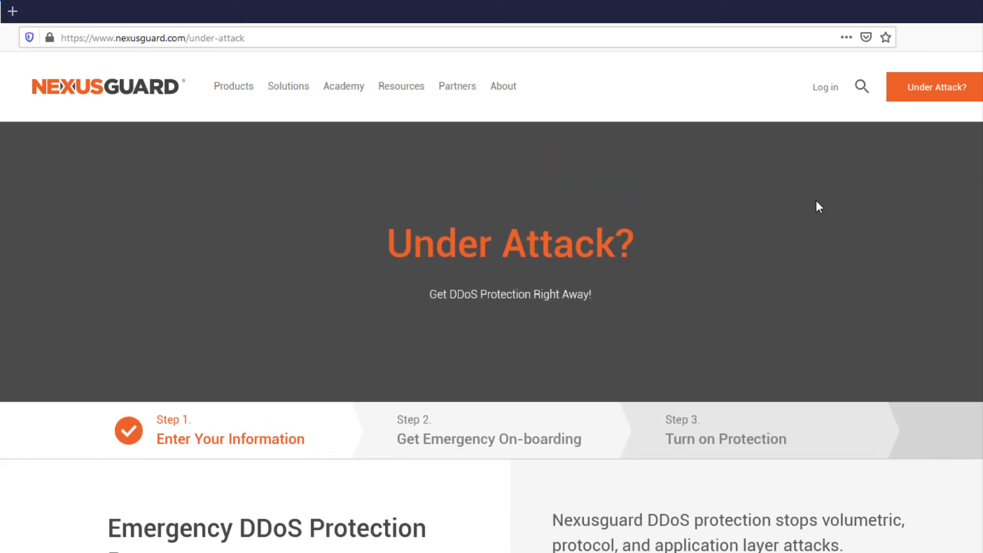